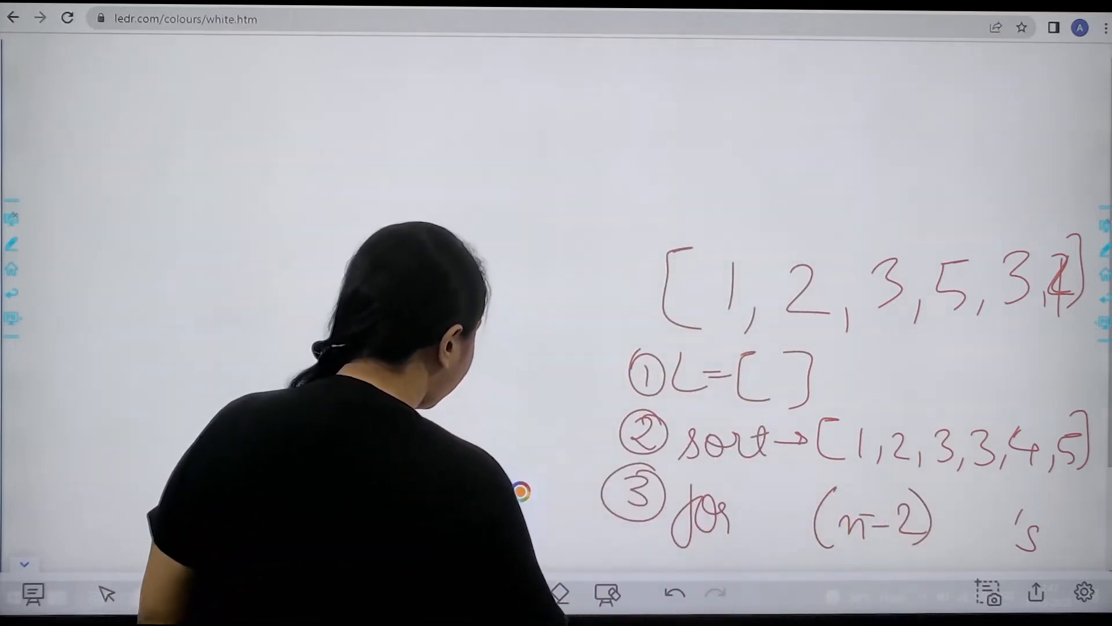
Switch from the ledr whiteboard plan to GeeksforGeeks' School-level problem list
left_click(406, 594)
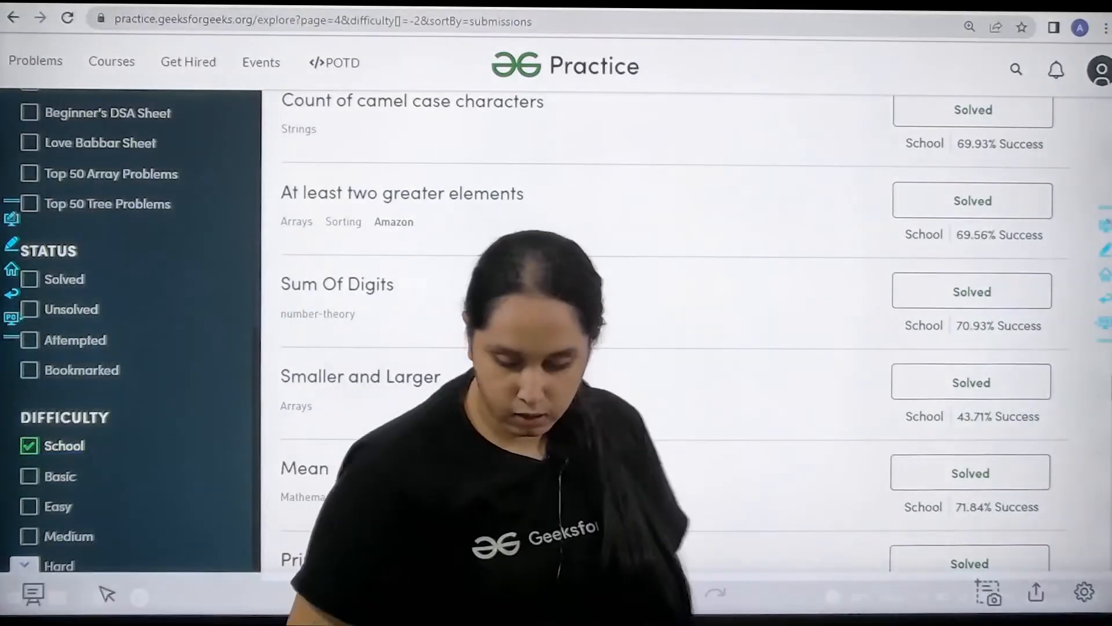
Open the 'At least two greater elements' problem with its empty Python3 template
left_click(402, 192)
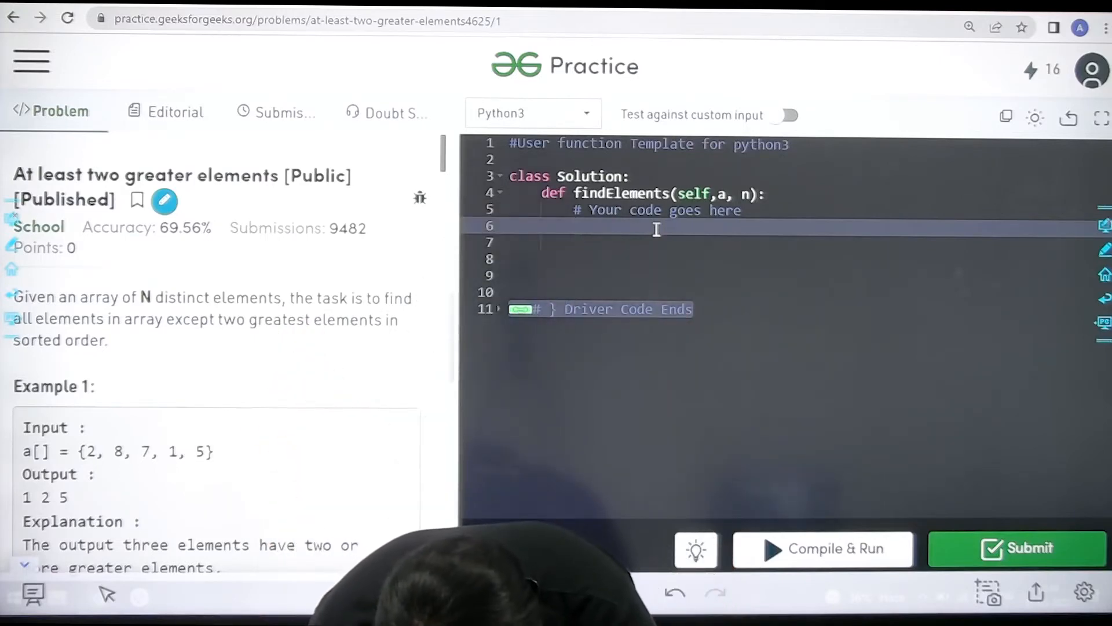
Write l=[], a.sort() and a loop header over range(n-2)
type("l=[]")
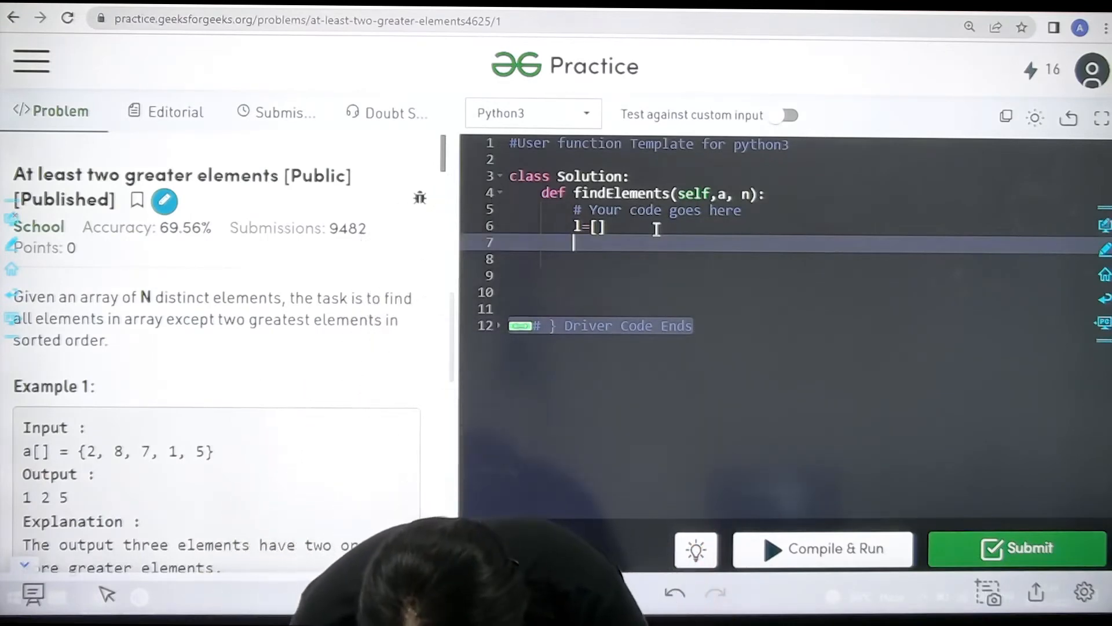
type("a.so")
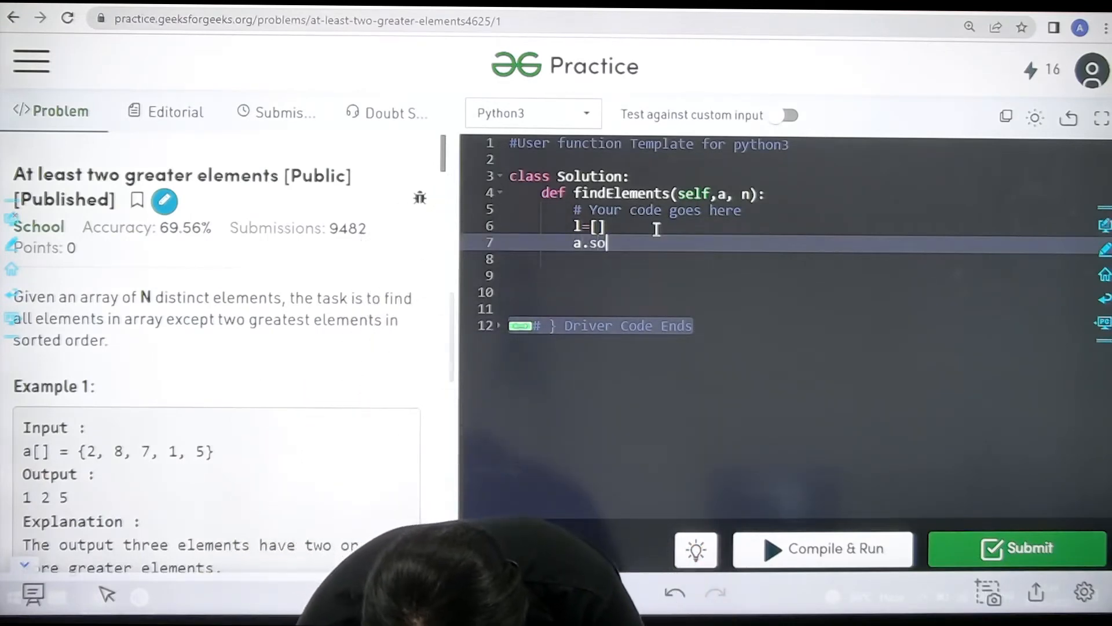
type("rt()")
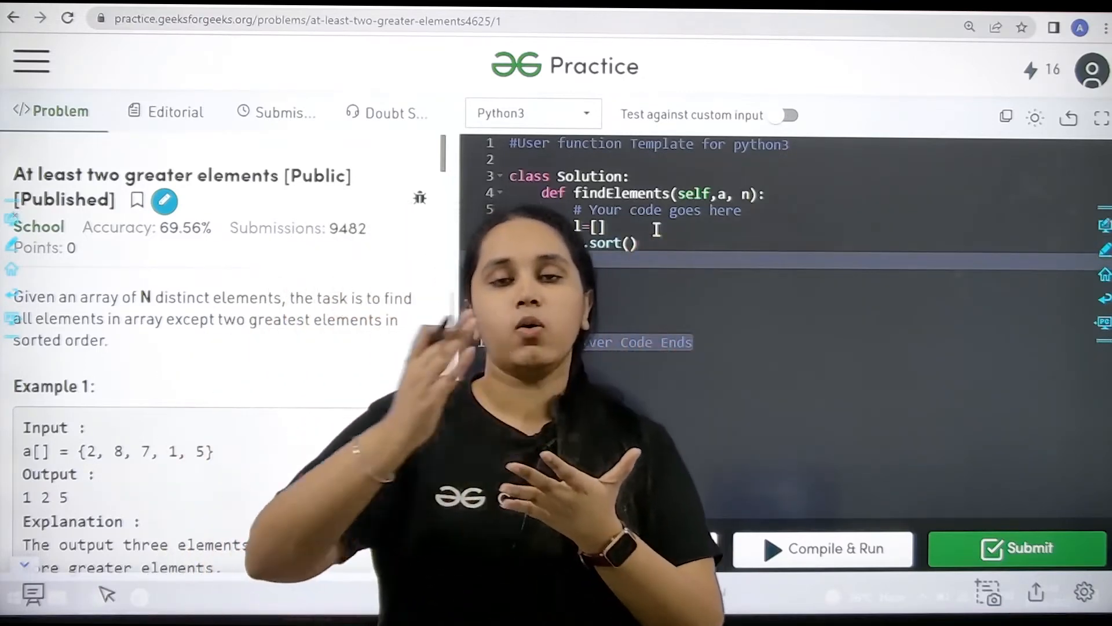
type("f")
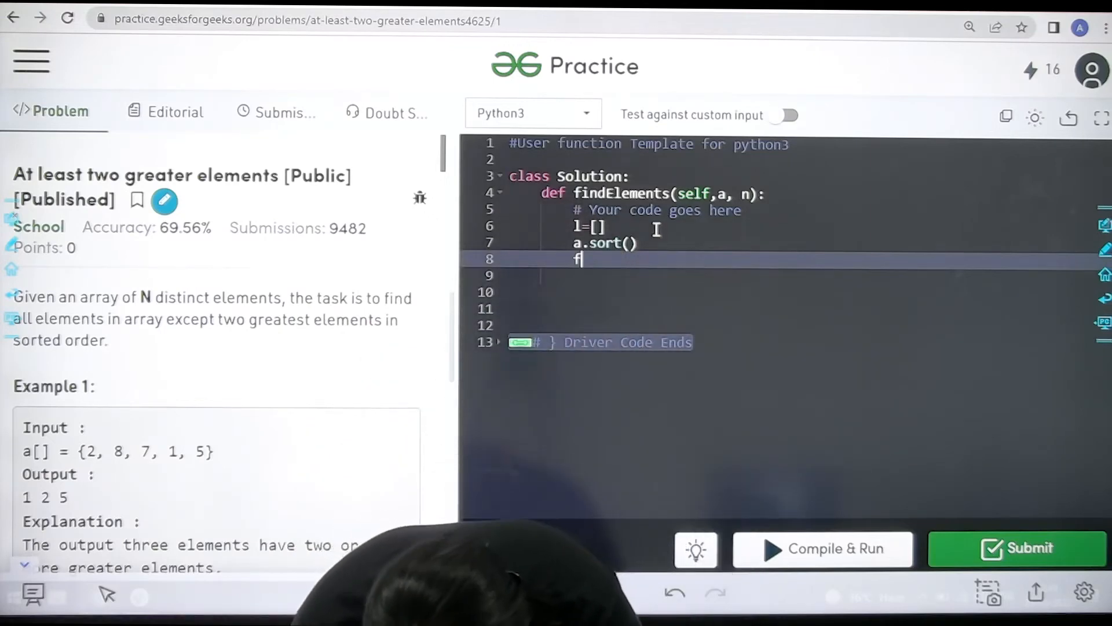
type("or i in")
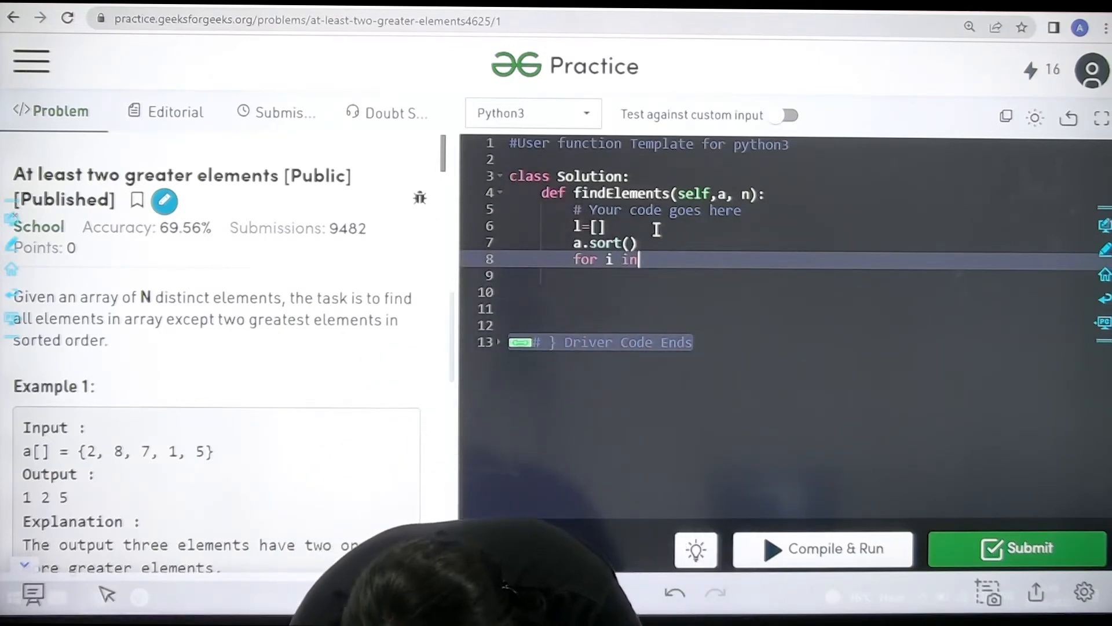
type("ran")
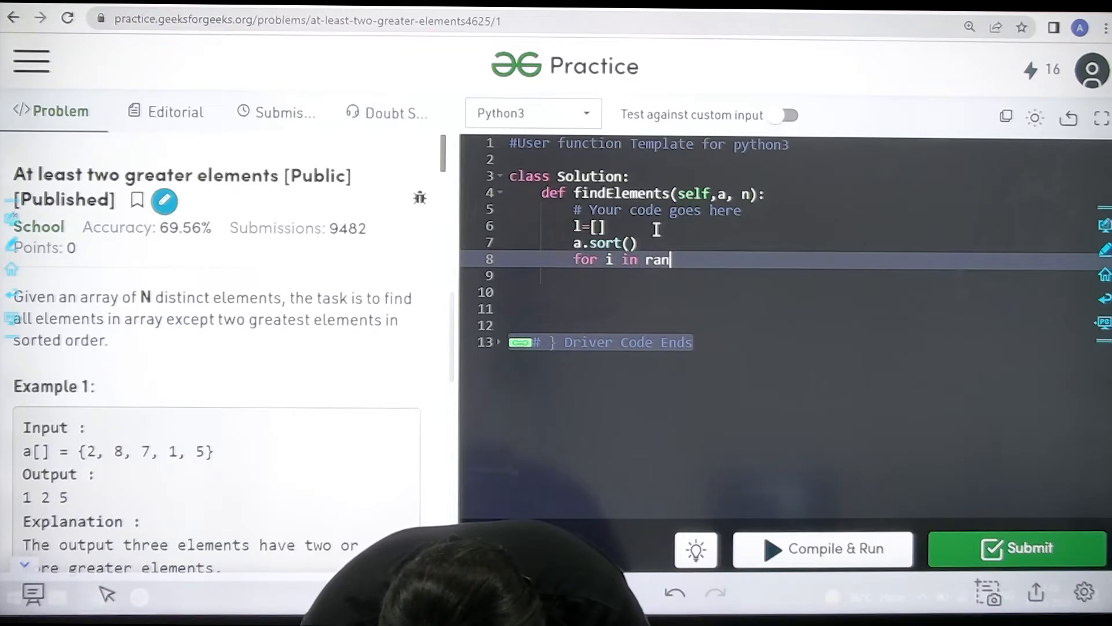
type("ge(n)")
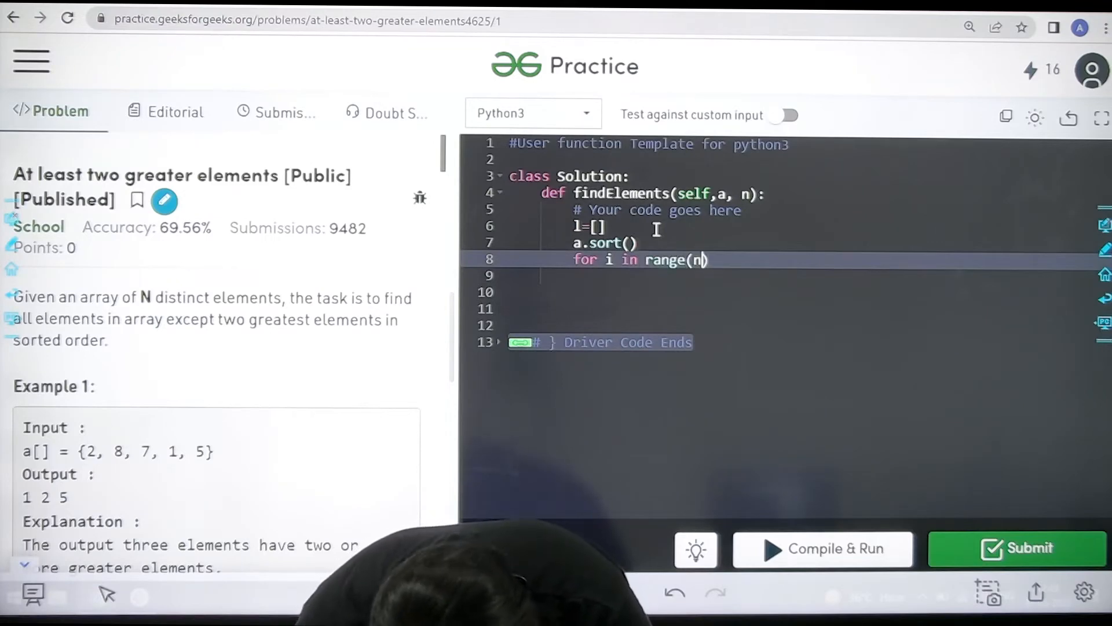
type("-2")
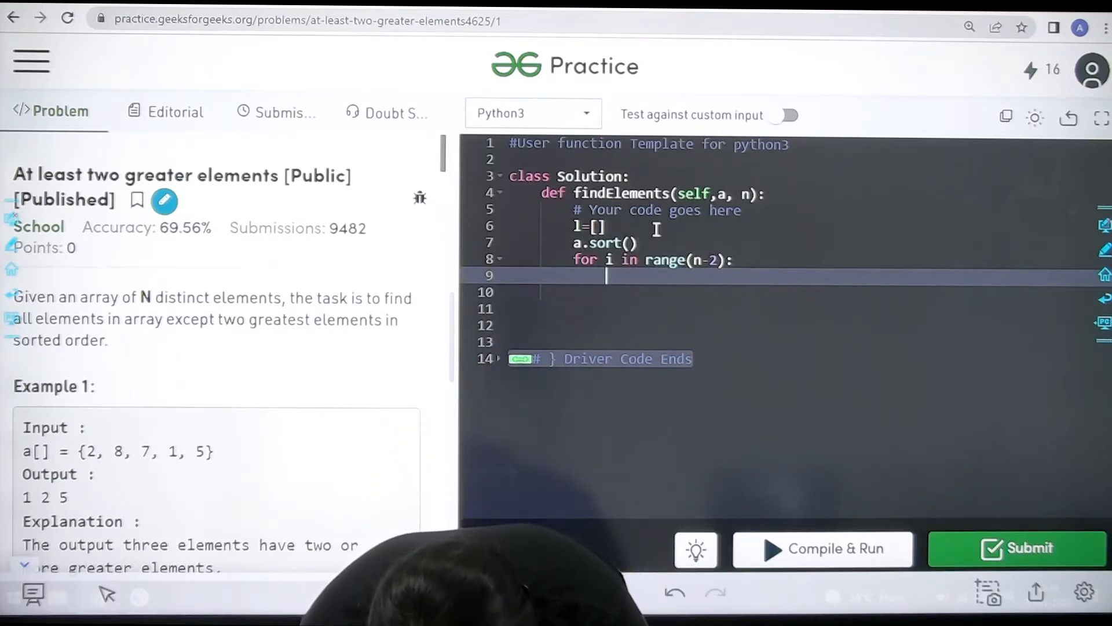
Append a[i] to l inside the loop and return l
type("l.appe")
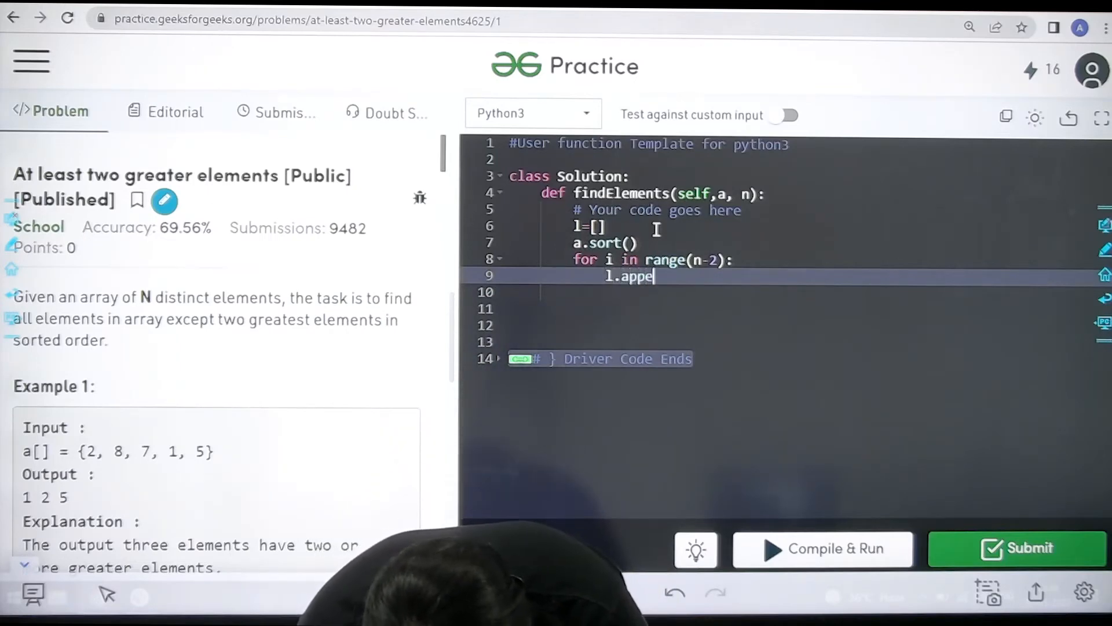
type("nd)")
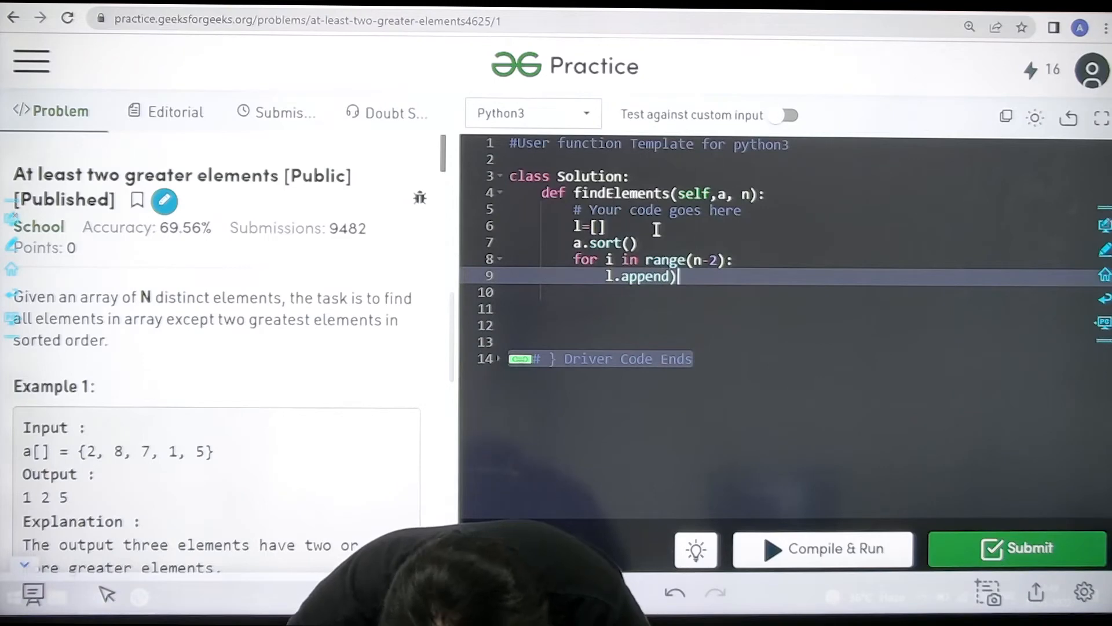
type("a")
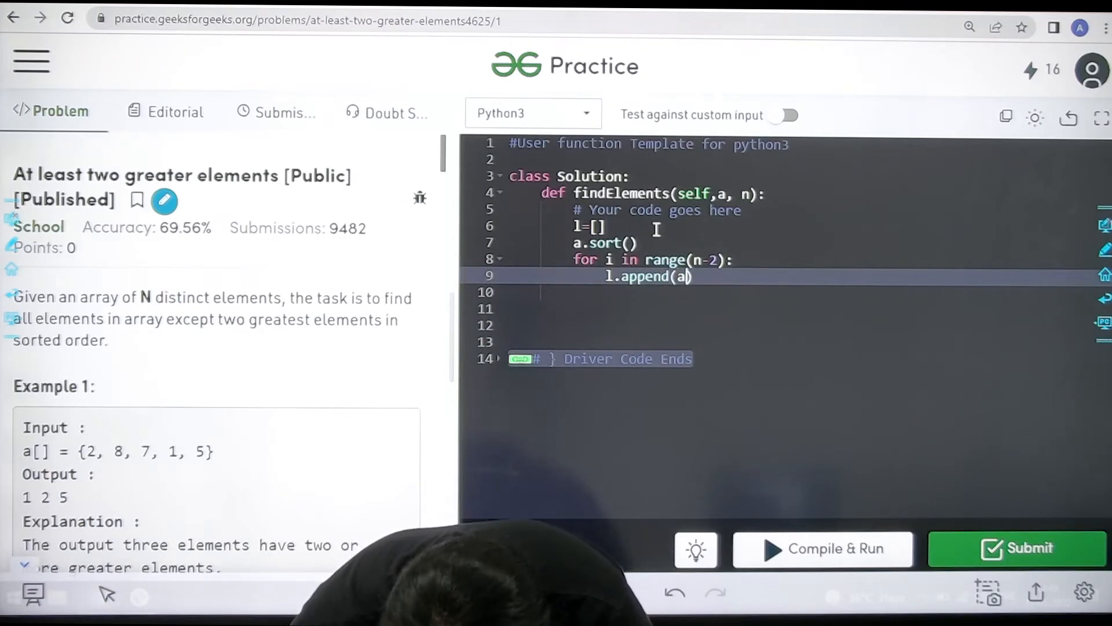
type("[i]")
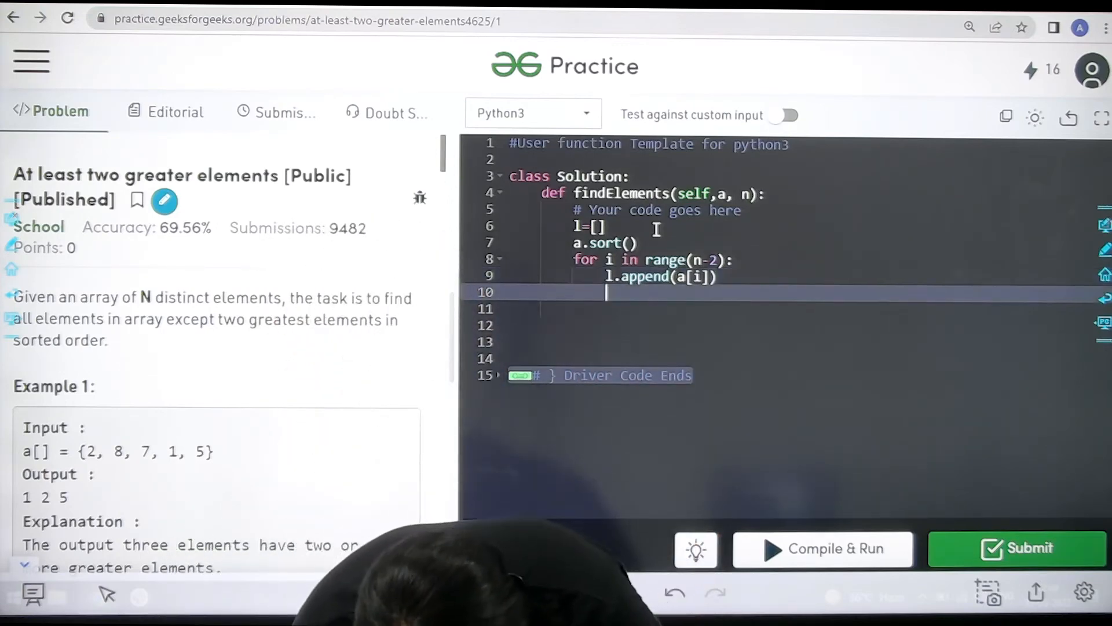
type("return")
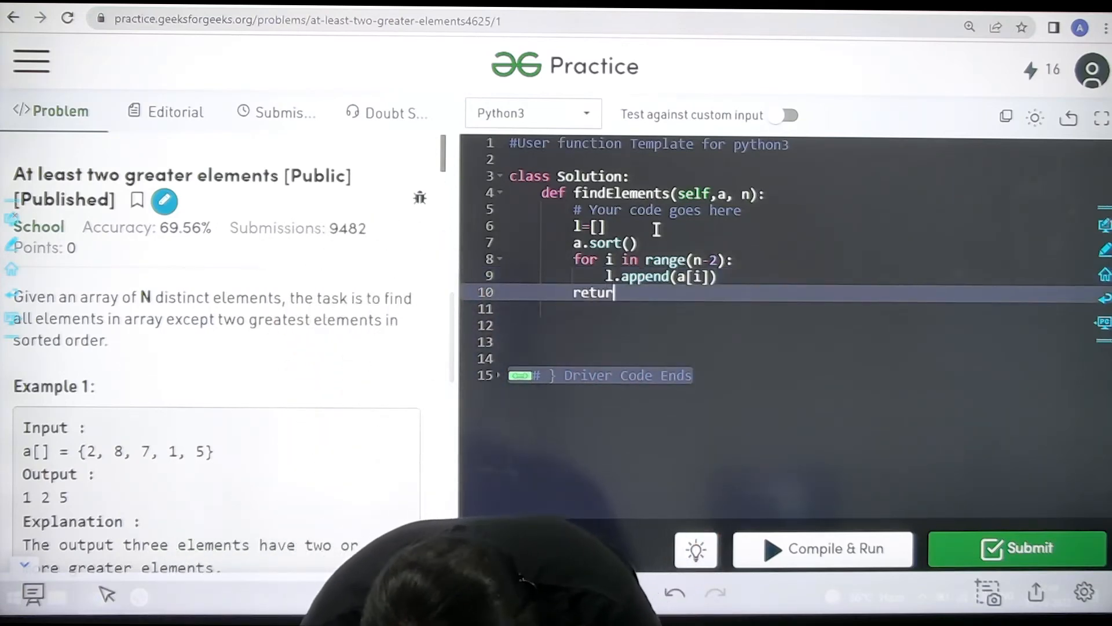
type("l")
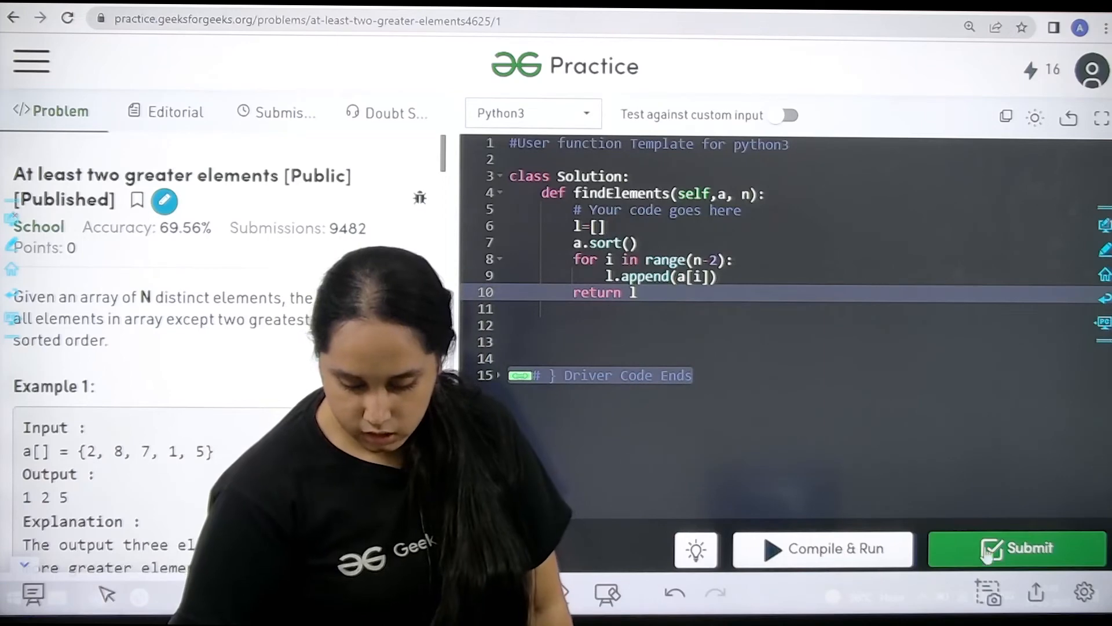
Compile and run the solution, confirm output 1 2 5, then submit it
left_click(1016, 548)
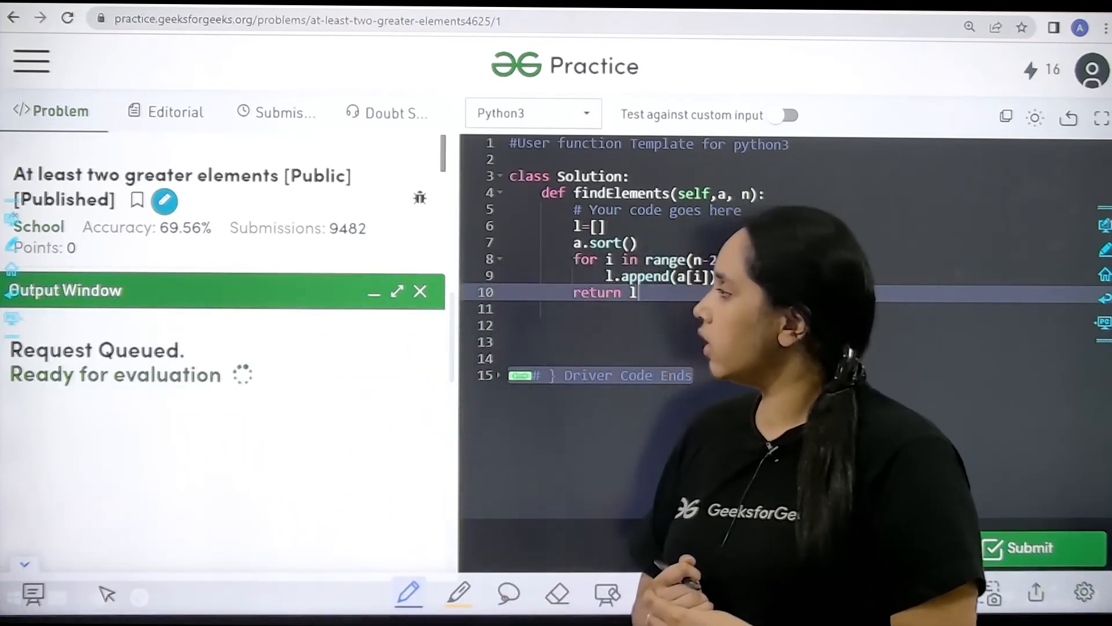
left_click(834, 547)
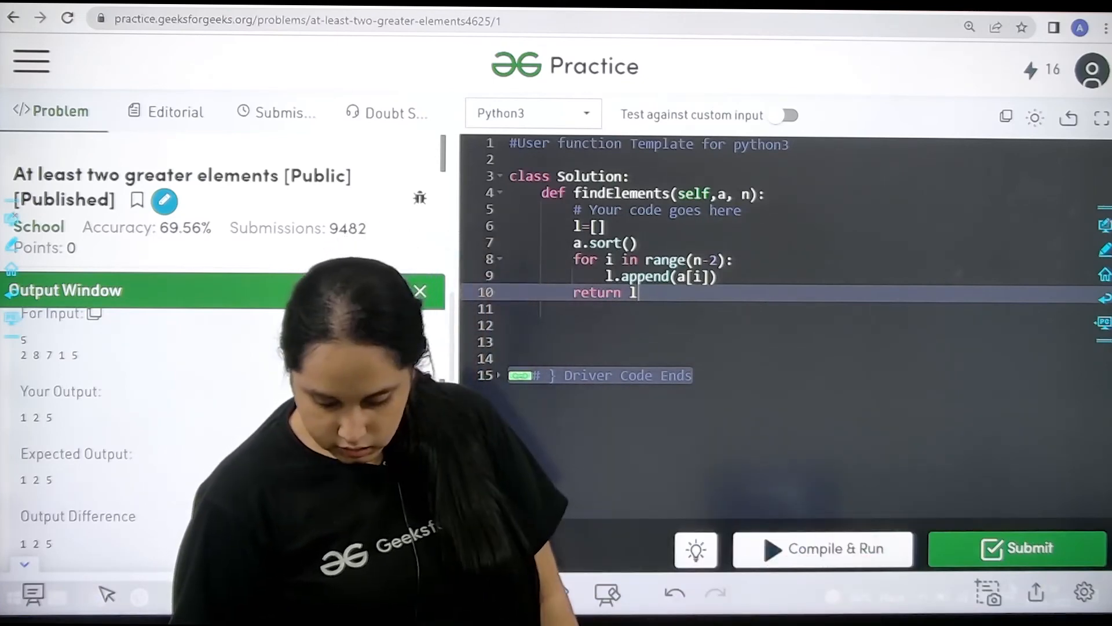
left_click(1016, 548)
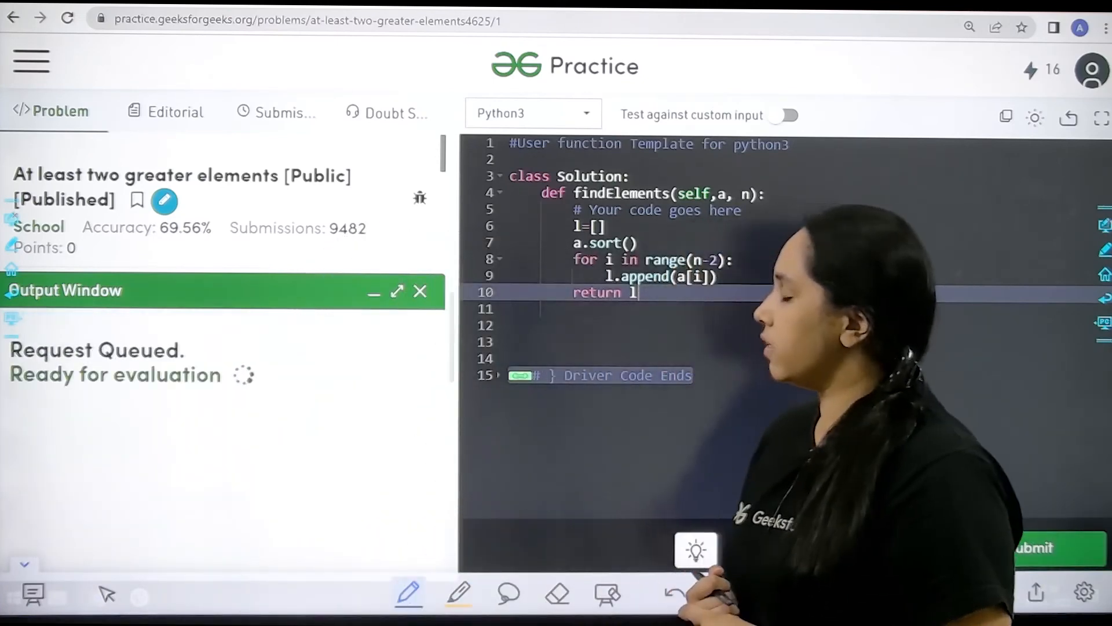